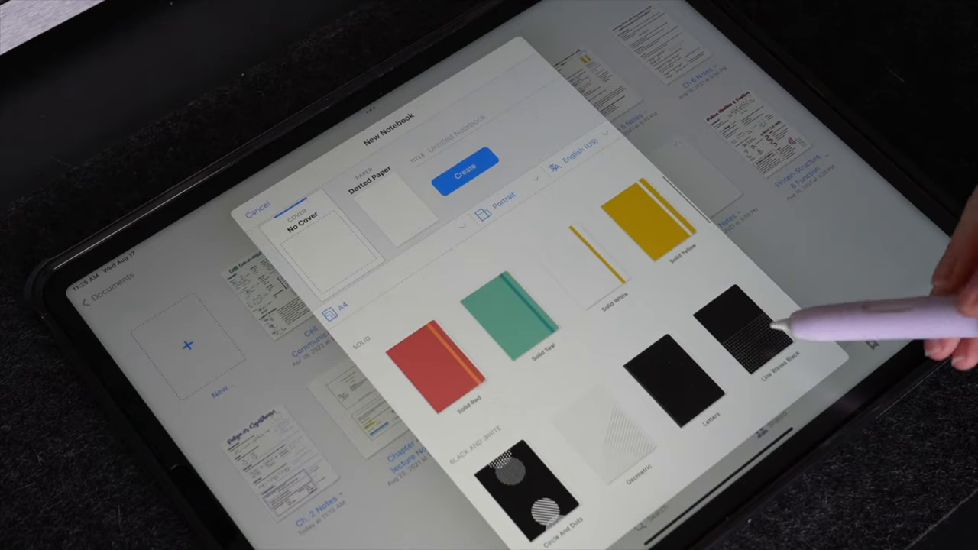
Browse down through the notebook cover designs in GoodNotes' new-notebook dialog
scroll(down, 3)
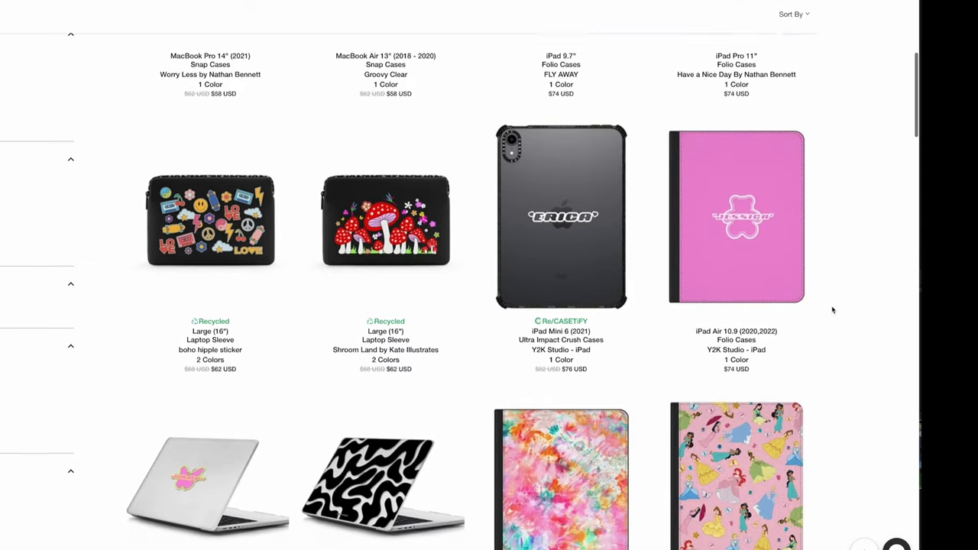
Scroll the Casetify product grid of iPad folio cases and laptop sleeves
scroll(down, 3)
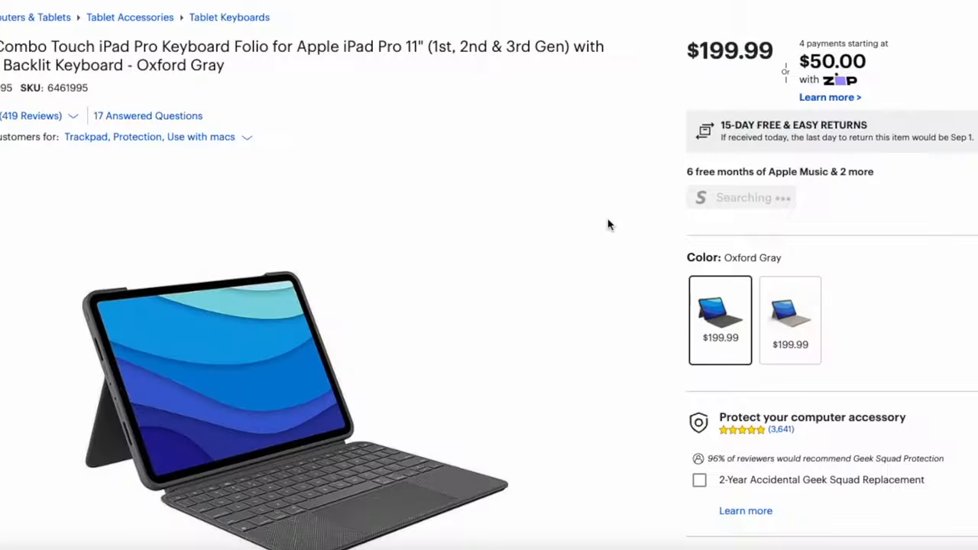
Review the Best Buy listing for the $199.99 Oxford Gray Combo Touch iPad Pro keyboard folio
scroll(down, 3)
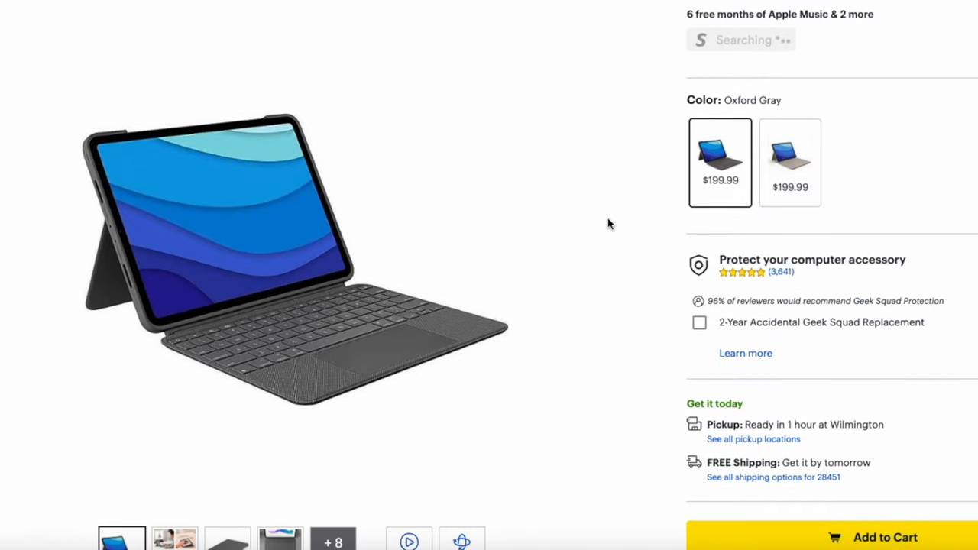
scroll(up, 3)
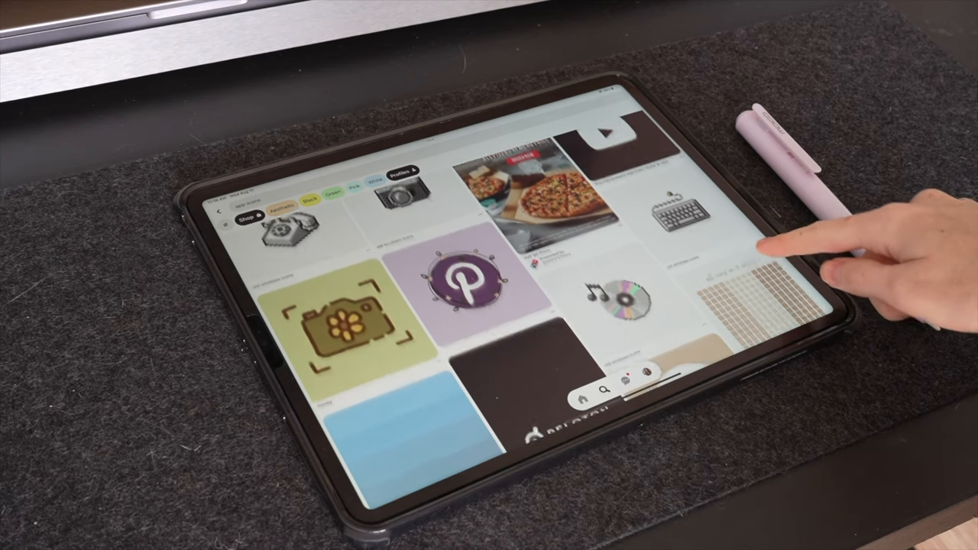
Browse aesthetic app icon pins, then unlock the kdigitalstudio freebies page with its password
scroll(down, 3)
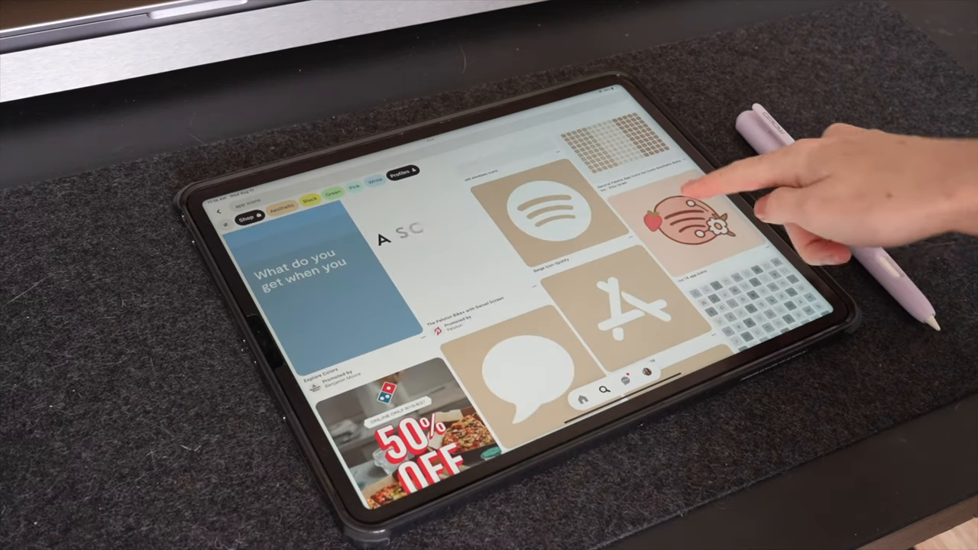
scroll(down, 3)
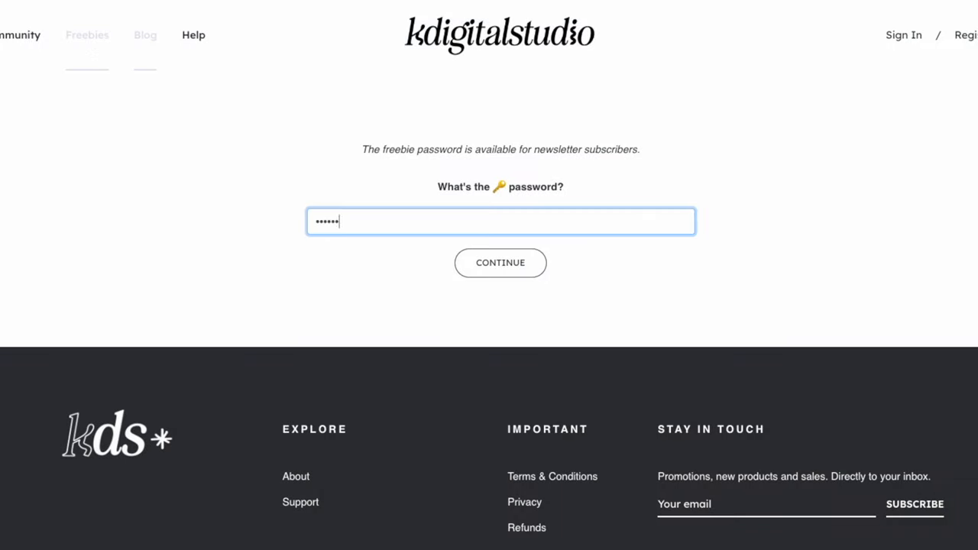
click(500, 263)
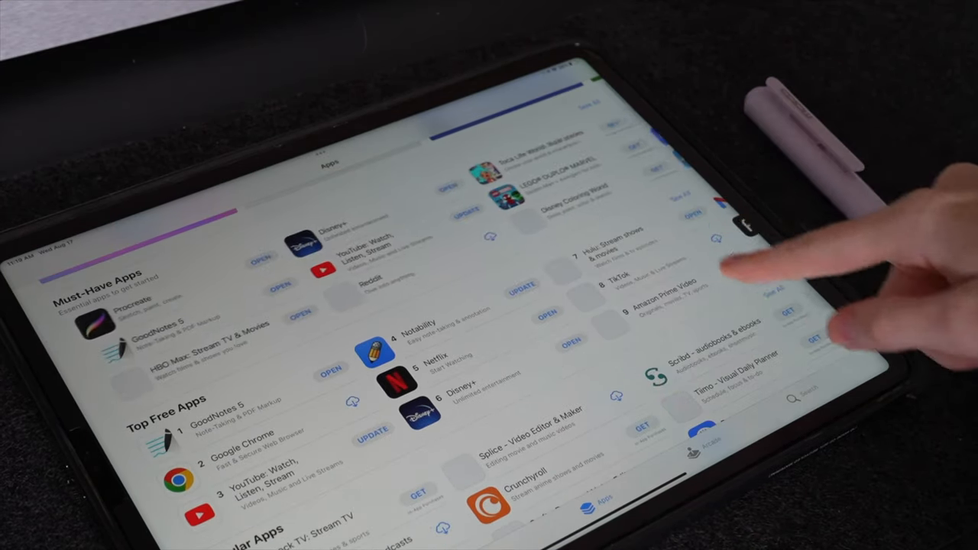
Scroll the App Store Apps page through the Must-Have and Top Free Apps lists
scroll(down, 3)
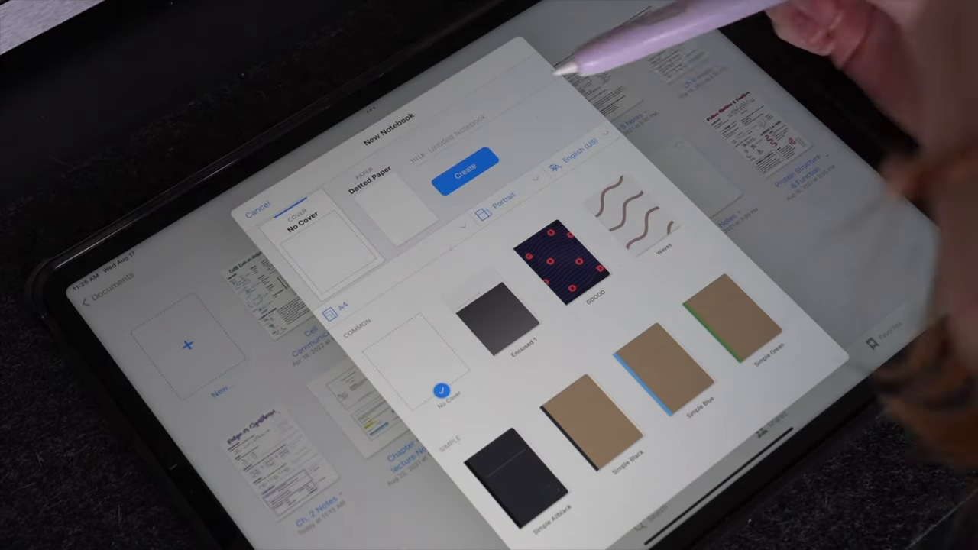
Pick a cover design from the collections for the new GoodNotes notebook
scroll(down, 3)
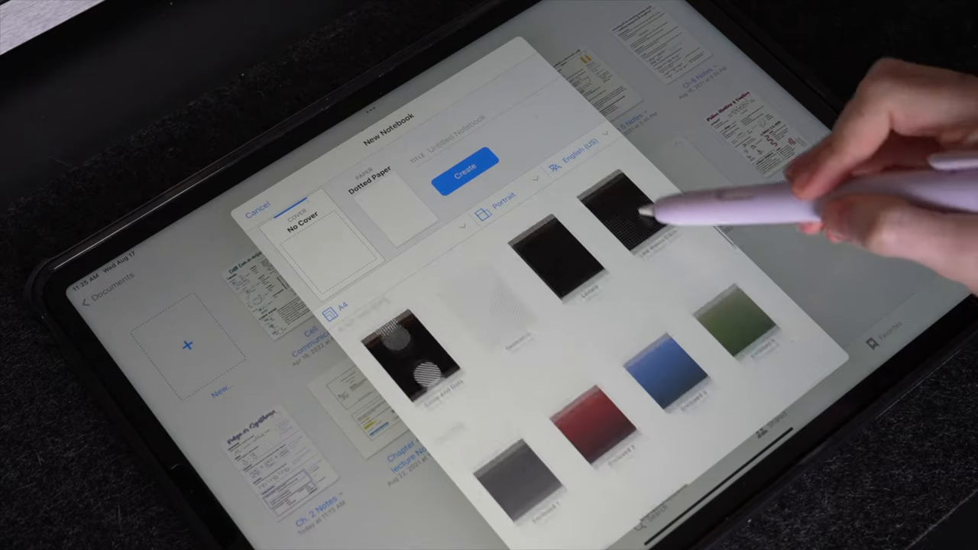
click(464, 170)
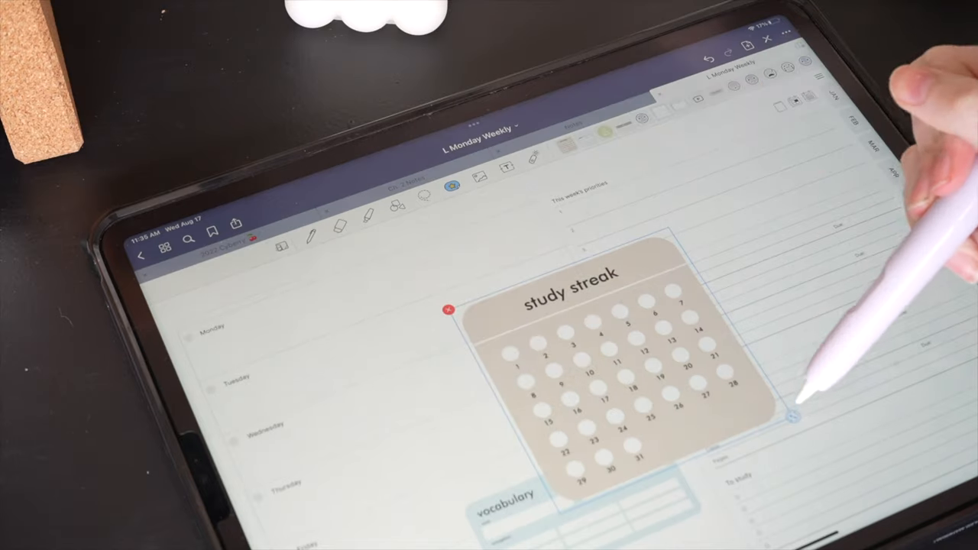
Resize the study streak sticker to fit the Monday Weekly planner page
drag(795, 413, 474, 364)
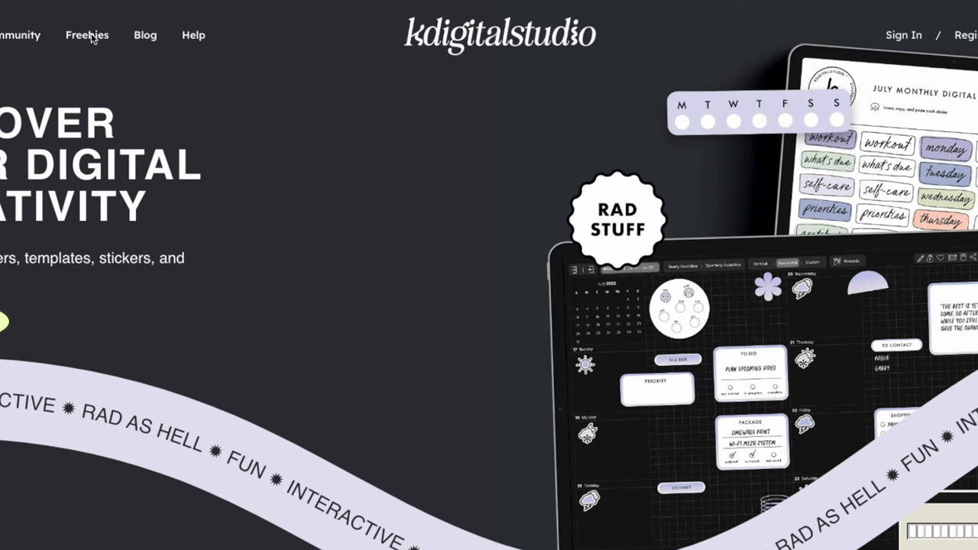
Go to kdigitalstudio's Freebies area and submit the subscriber password to unlock it
click(86, 35)
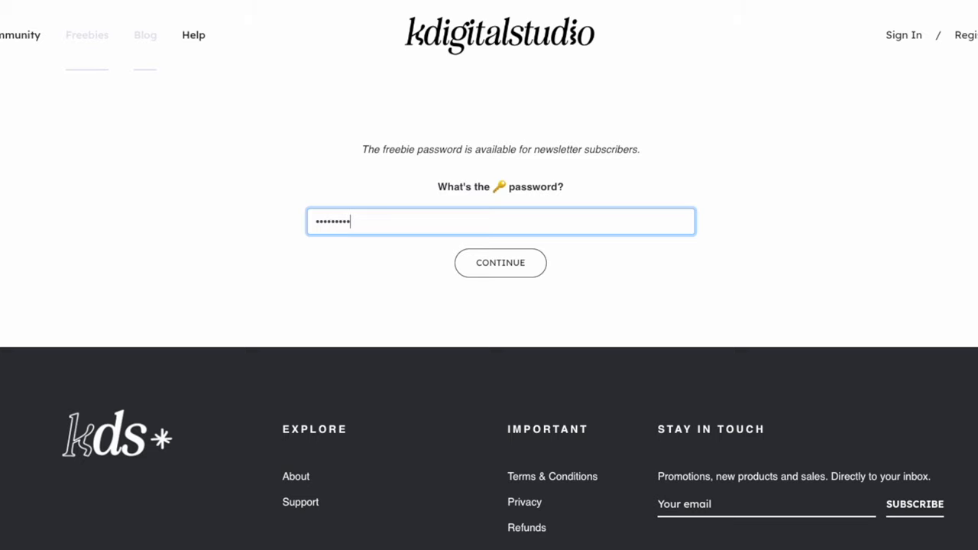
click(500, 263)
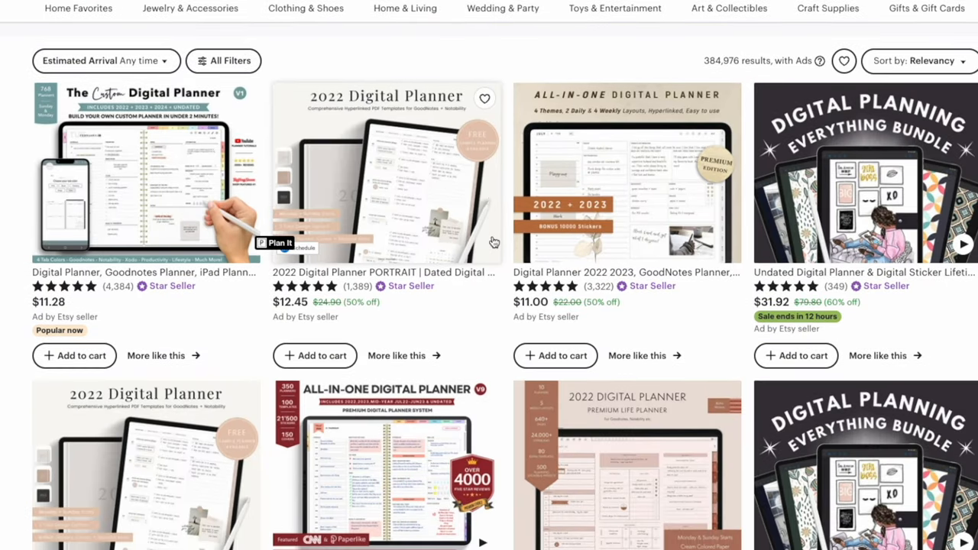
Scroll the Etsy search results for digital planner listings
scroll(down, 3)
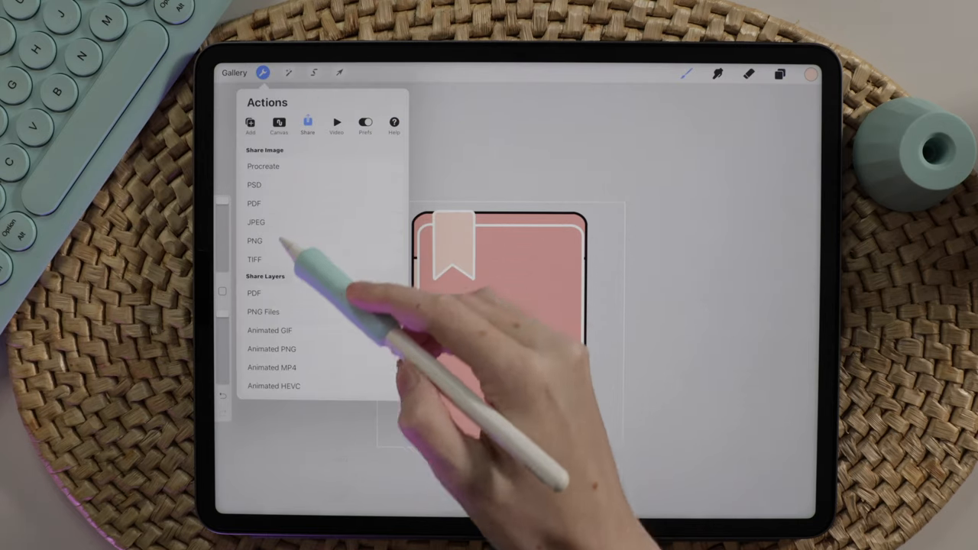
Export the pink bookmark drawing from Procreate as a PNG image
click(254, 242)
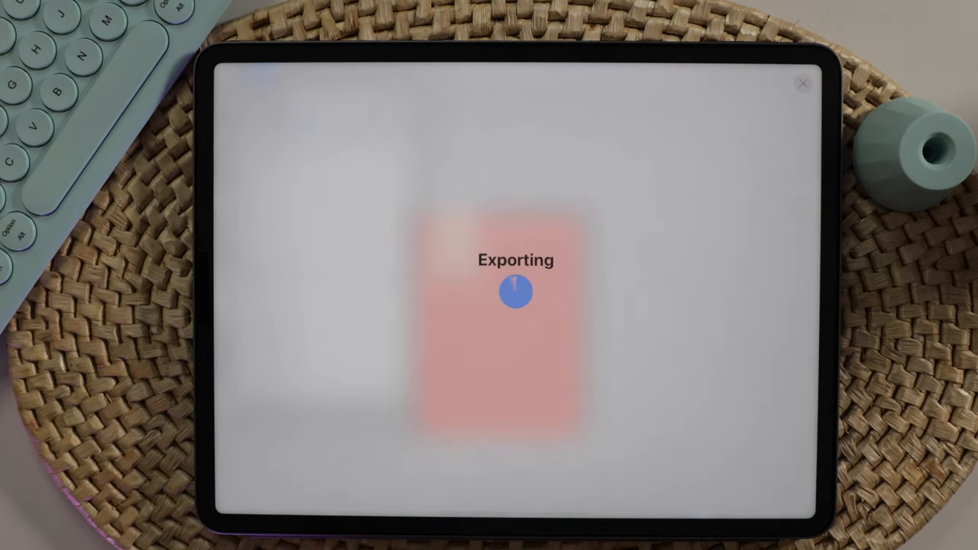